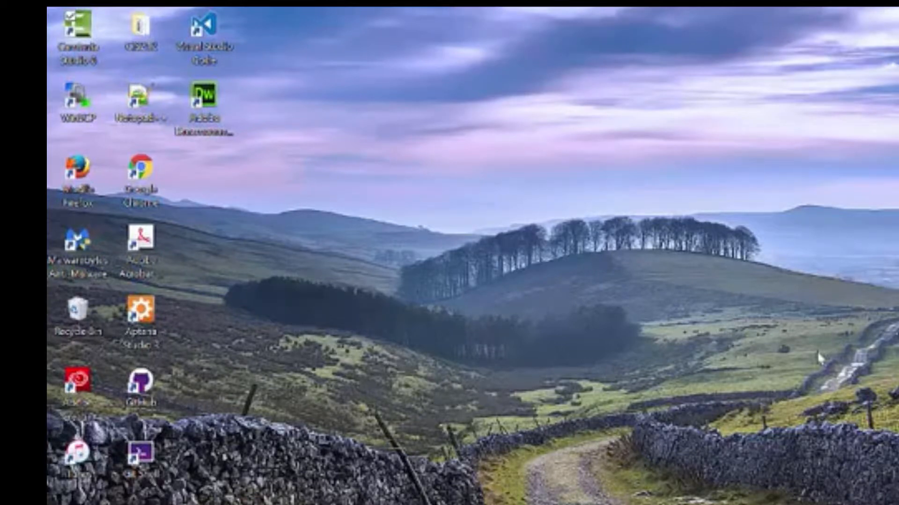
# Step: Launch Aptana Studio 3 from its desktop shortcut
pyautogui.doubleClick(141, 314)
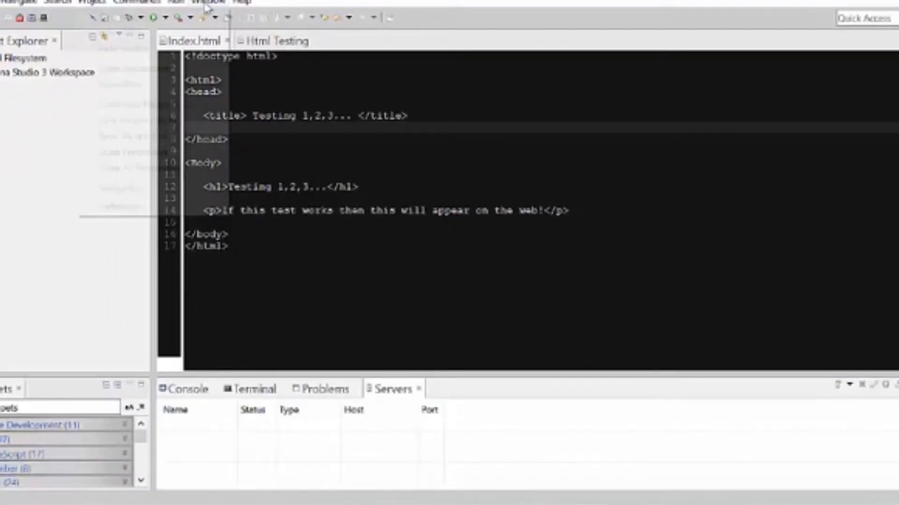
# Step: Show the Publish options from the index.html editor's context menu
pyautogui.click(208, 1)
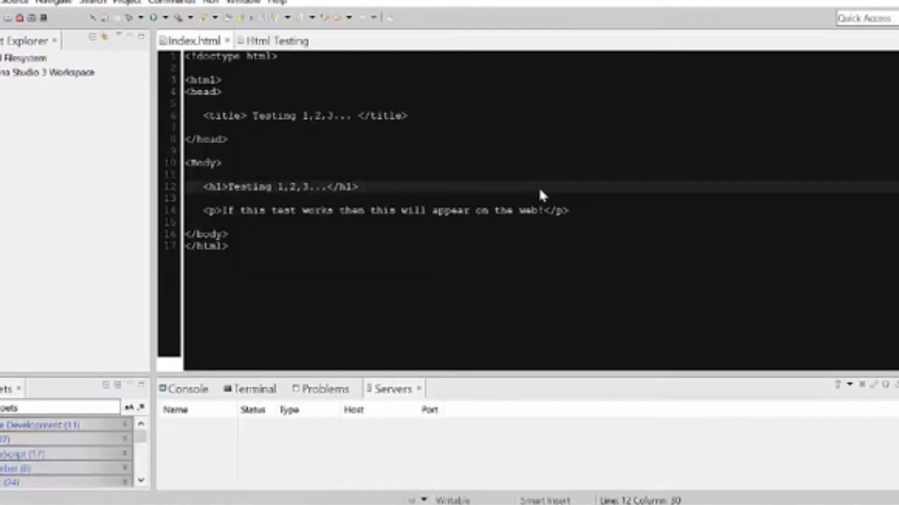
pyautogui.rightClick(542, 193)
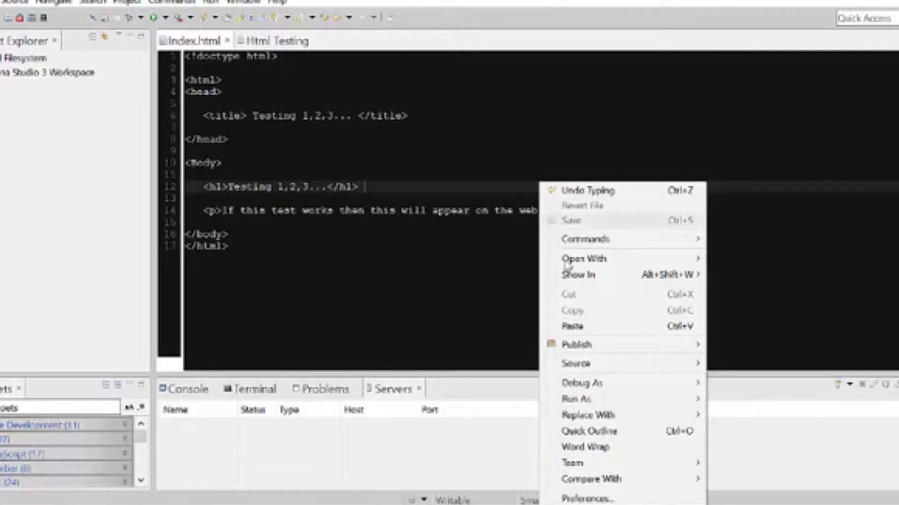
pyautogui.moveTo(576, 344)
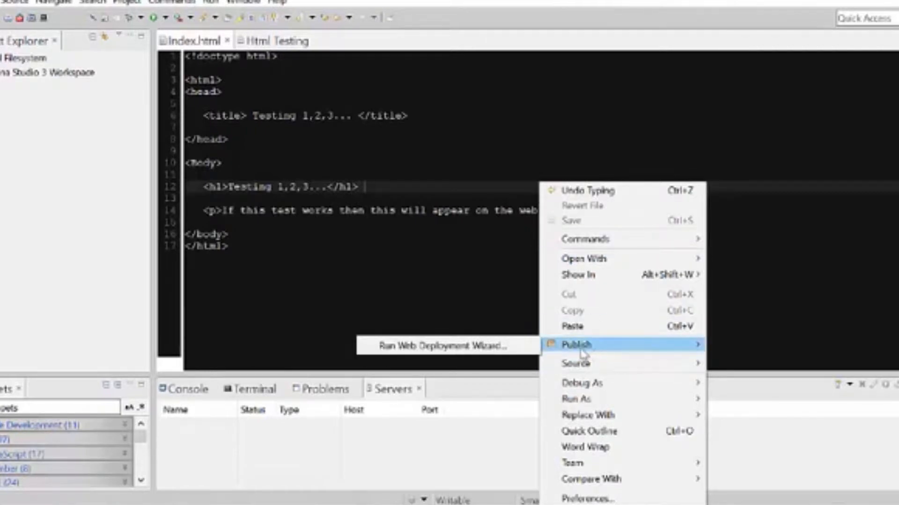
pyautogui.click(448, 346)
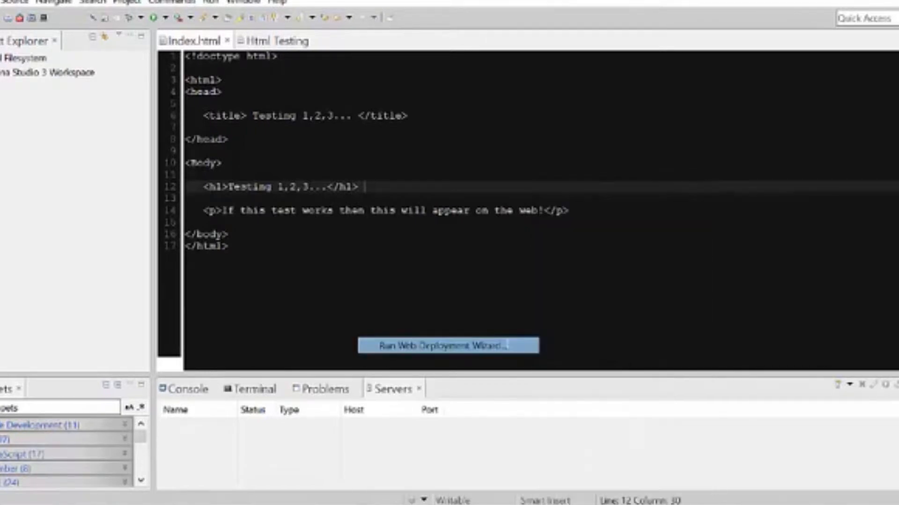
# Step: Run the Web Deployment Wizard with FTP/SFTP/FTPS as the provider
pyautogui.click(447, 346)
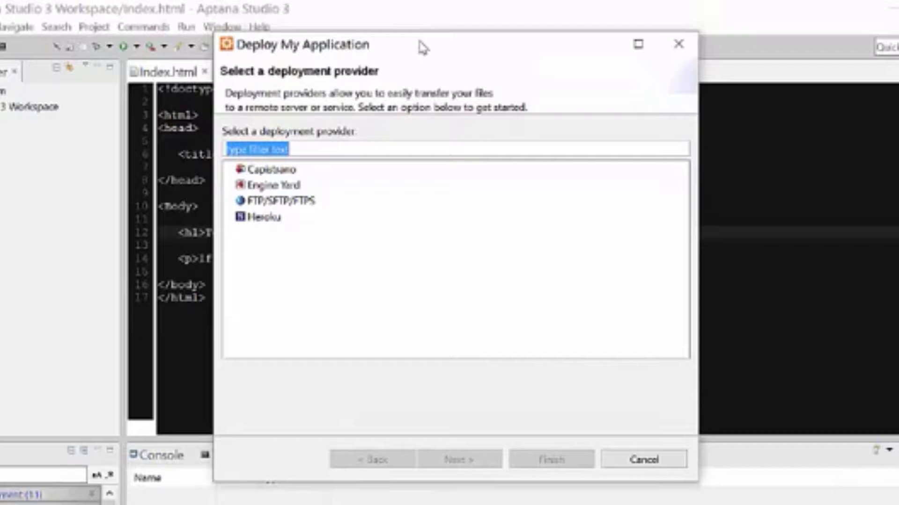
pyautogui.moveTo(405, 70)
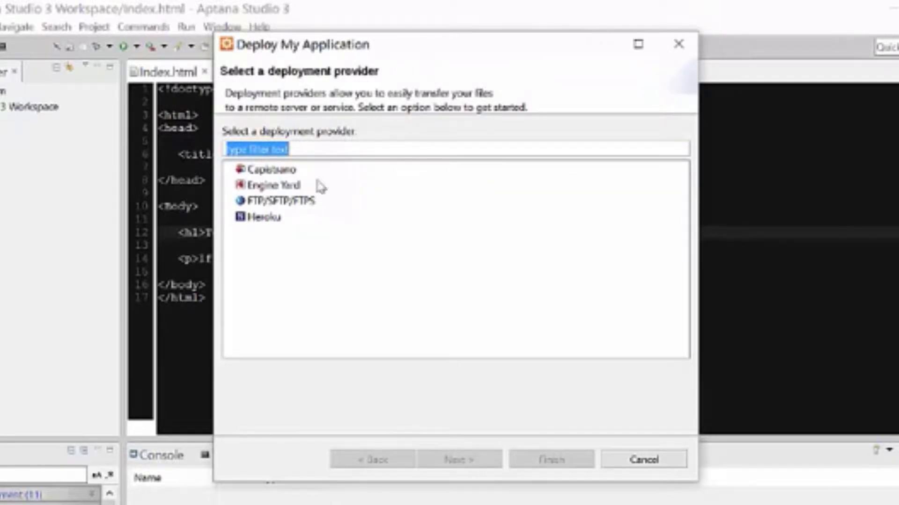
pyautogui.click(279, 201)
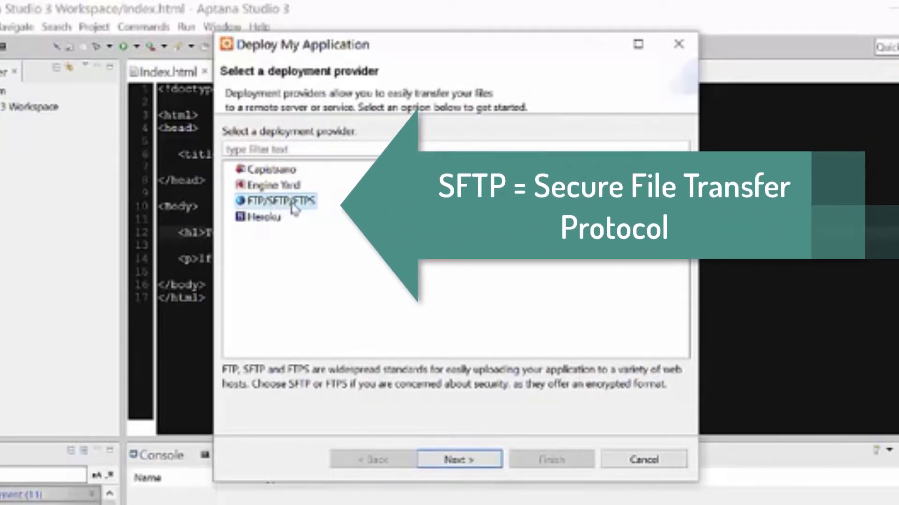
pyautogui.click(458, 459)
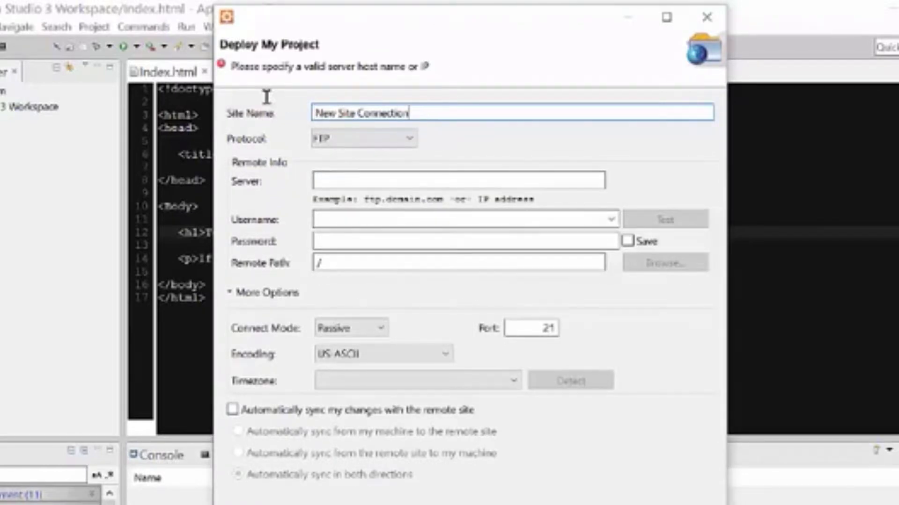
# Step: Name the site 'Imperial Valley C...', choose SFTP, and set server spaces.imperial.edu
pyautogui.write('Impe')
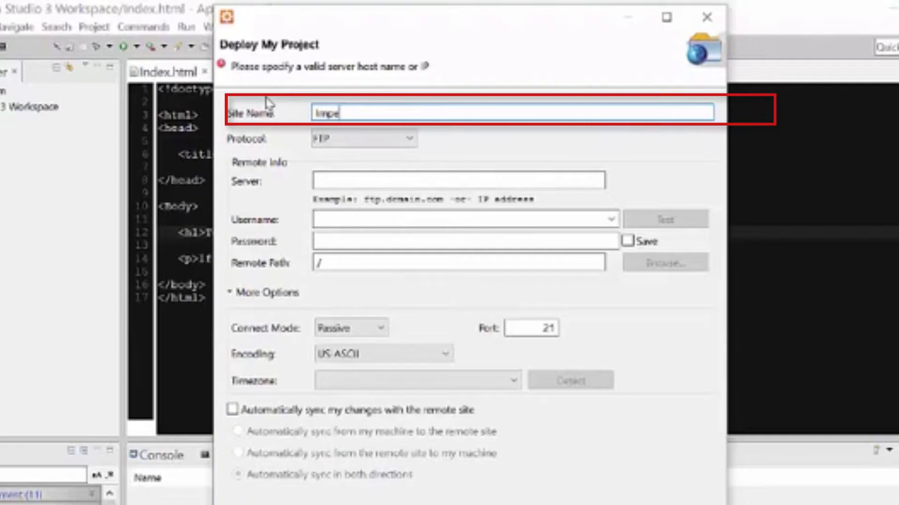
pyautogui.write('Imperial Valley College Student Server')
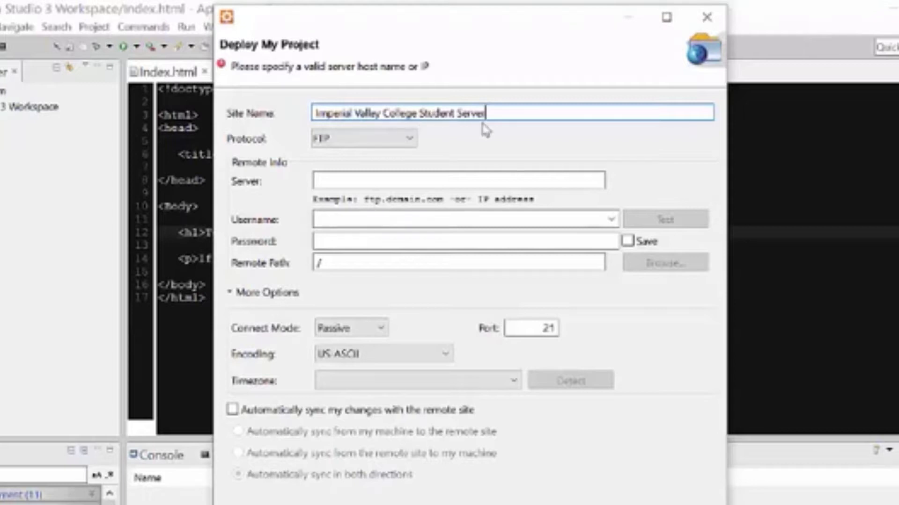
pyautogui.moveTo(461, 152)
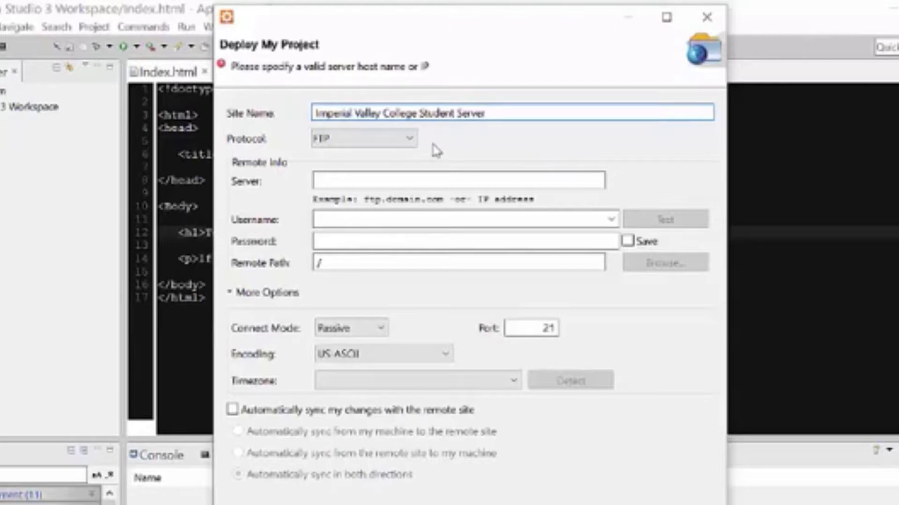
pyautogui.click(363, 138)
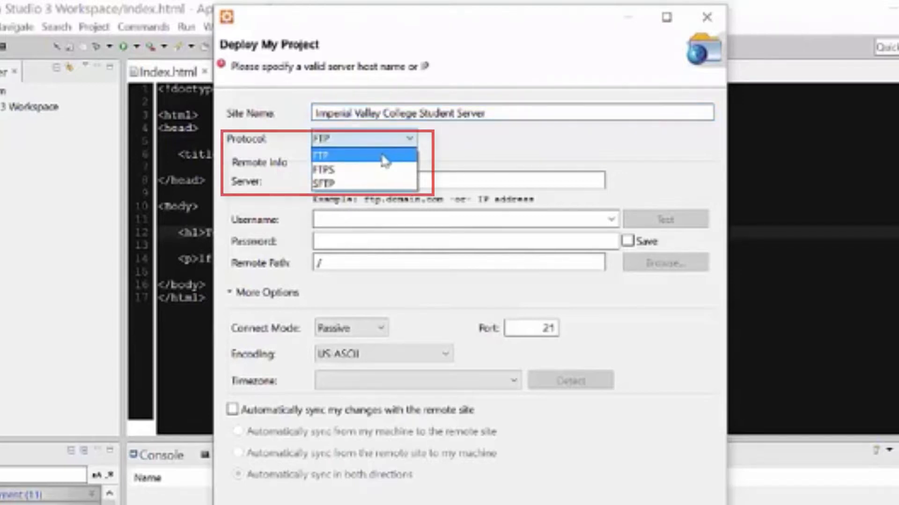
pyautogui.click(326, 182)
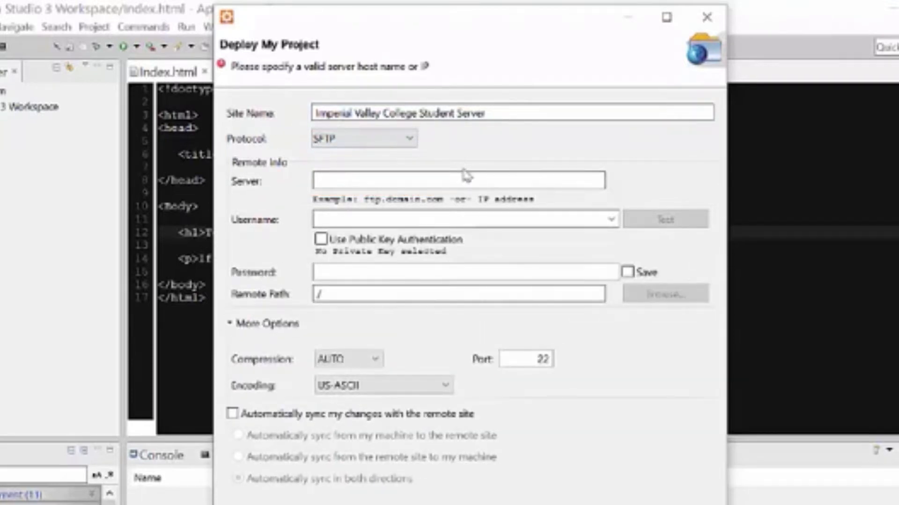
pyautogui.click(459, 179)
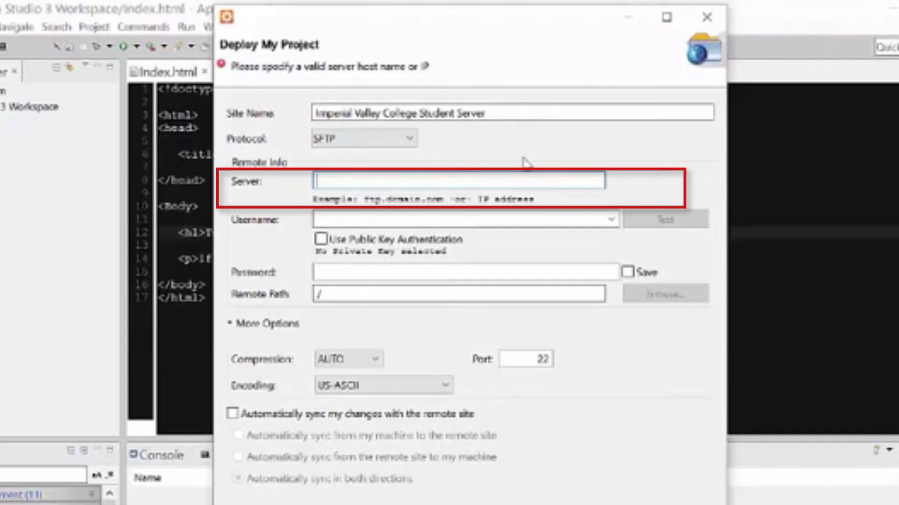
pyautogui.write('spaces.imperial.edu')
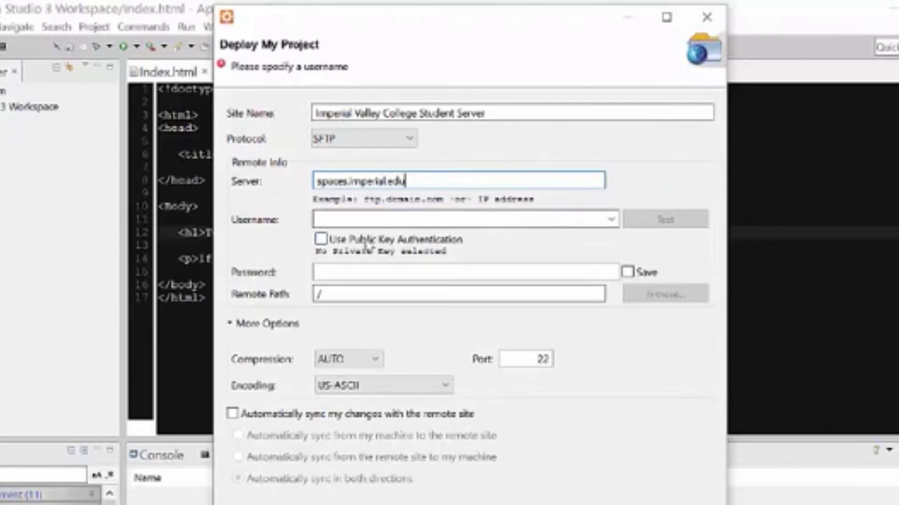
pyautogui.click(459, 220)
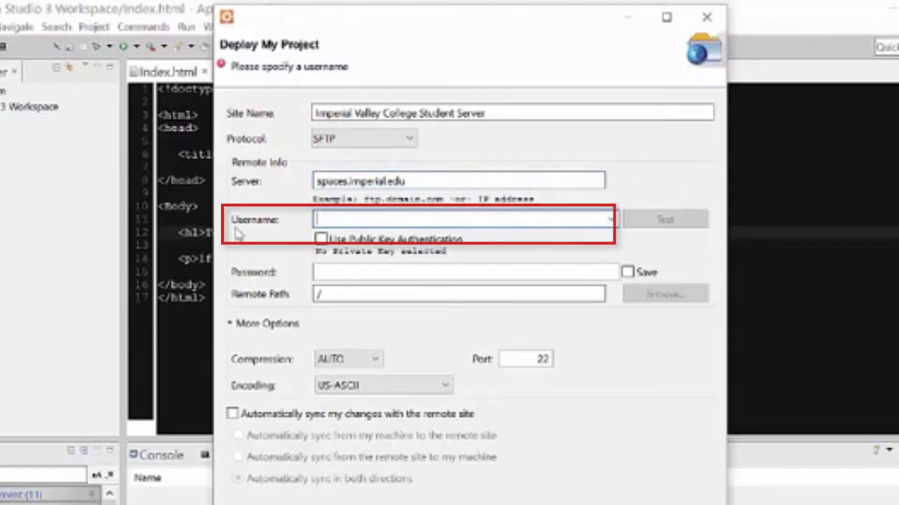
pyautogui.click(459, 219)
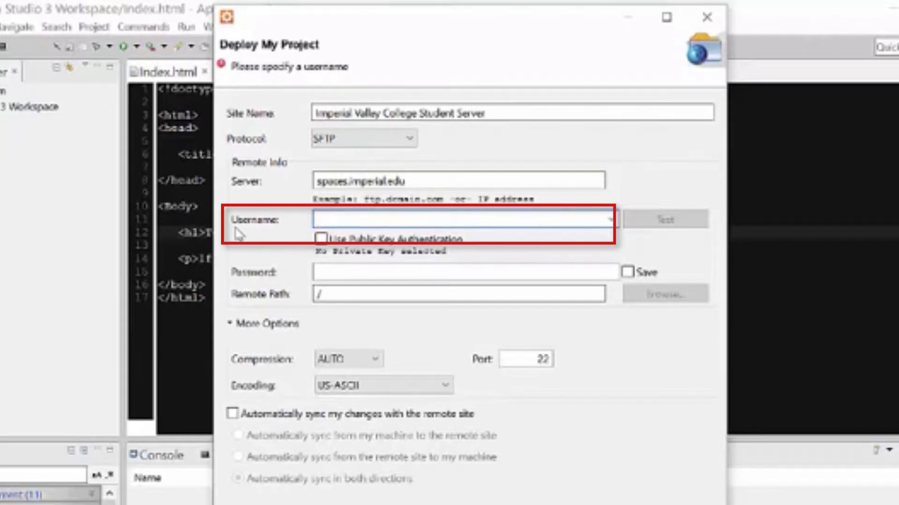
pyautogui.write('melody')
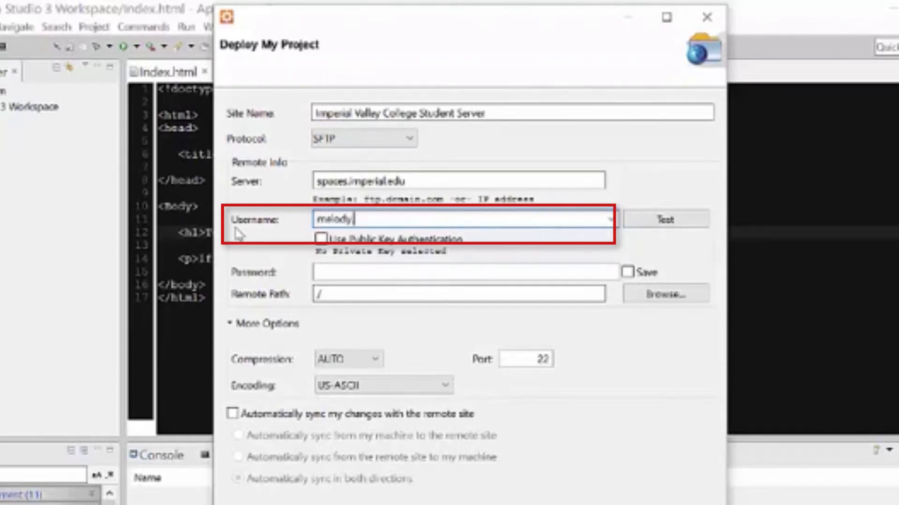
pyautogui.write('.che')
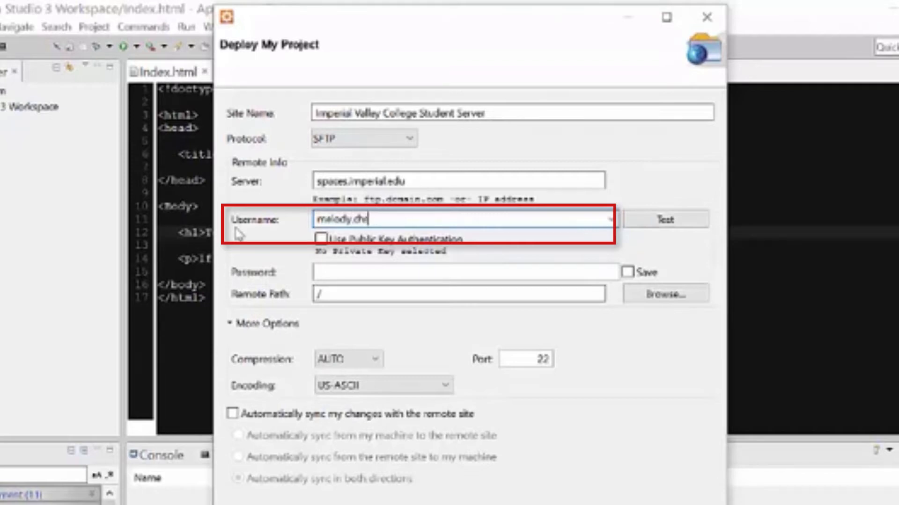
pyautogui.write('ronister')
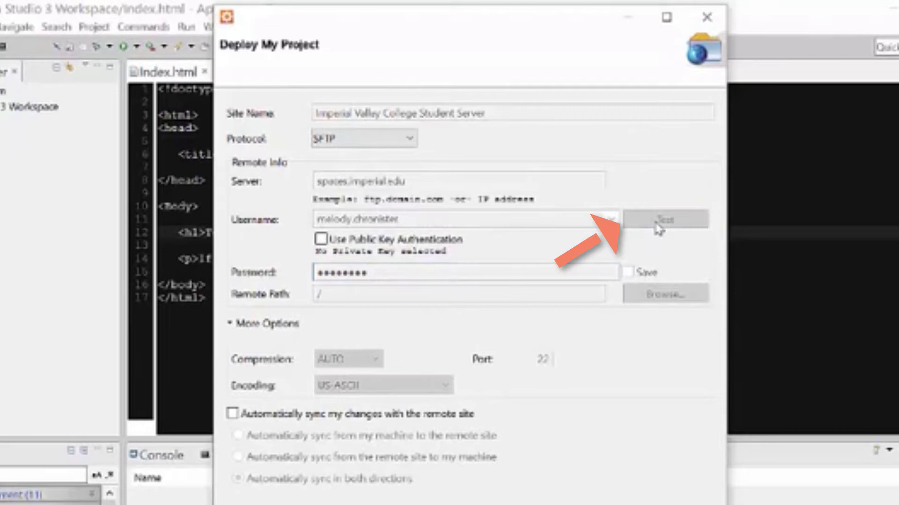
# Step: Test the connection successfully and finish creating the deployment site
pyautogui.click(665, 219)
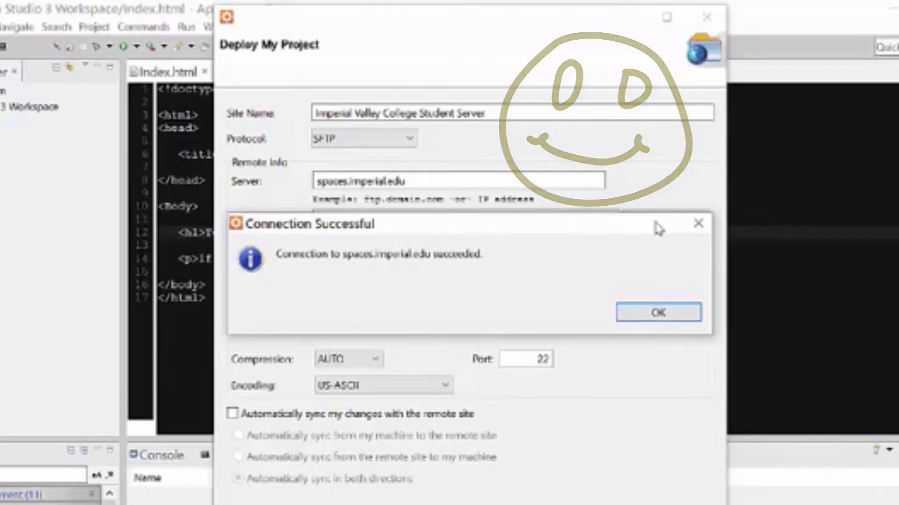
pyautogui.click(657, 313)
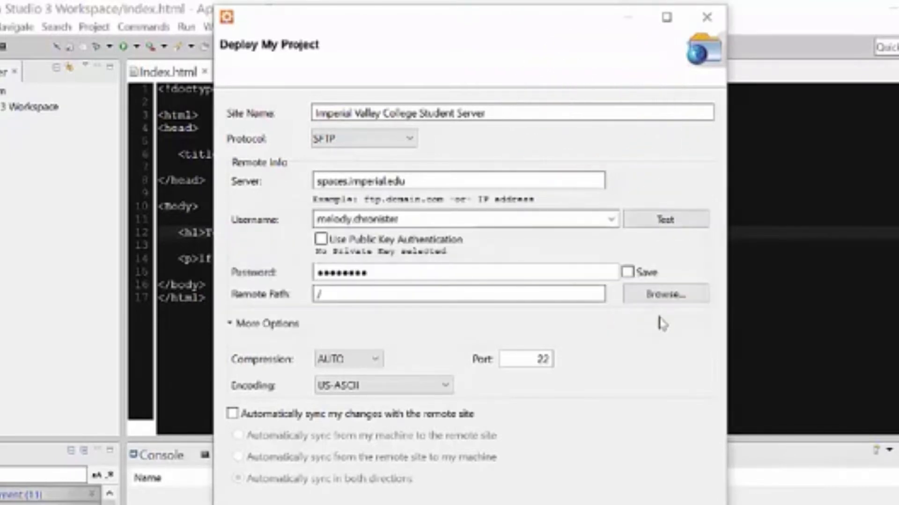
pyautogui.moveTo(670, 259)
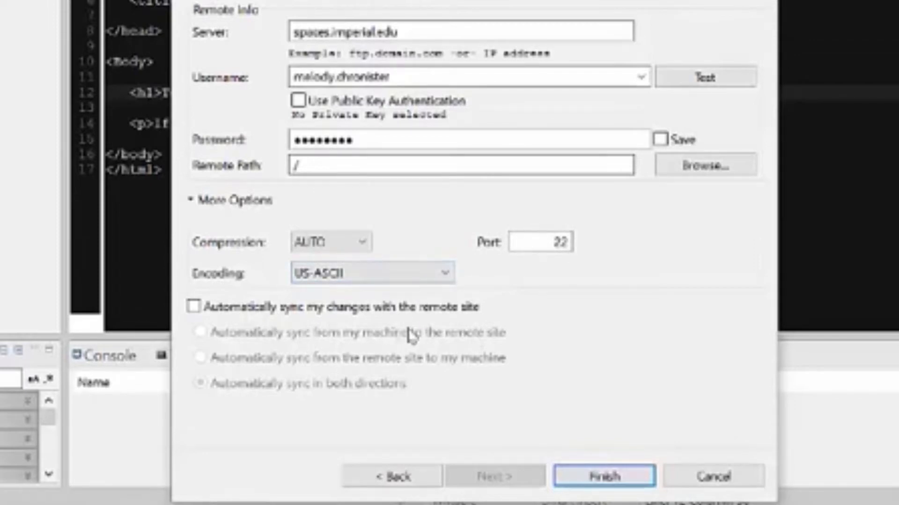
pyautogui.moveTo(597, 345)
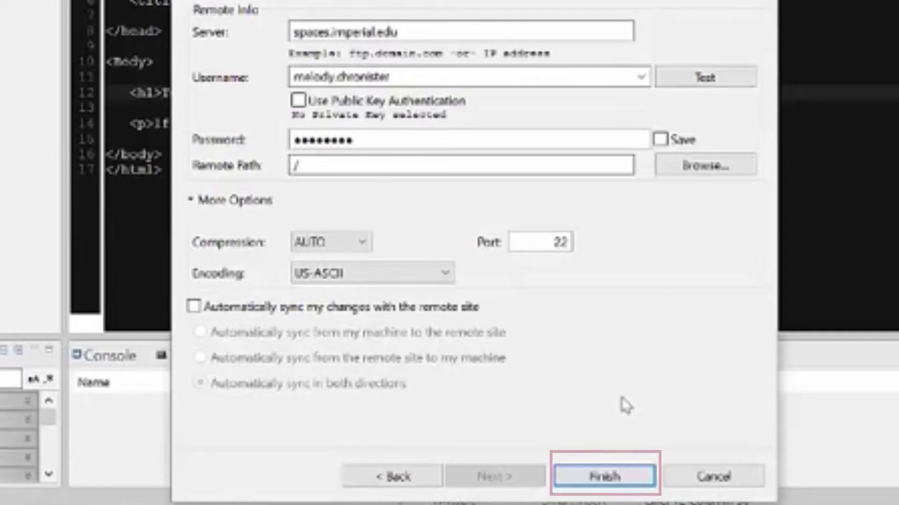
pyautogui.click(602, 475)
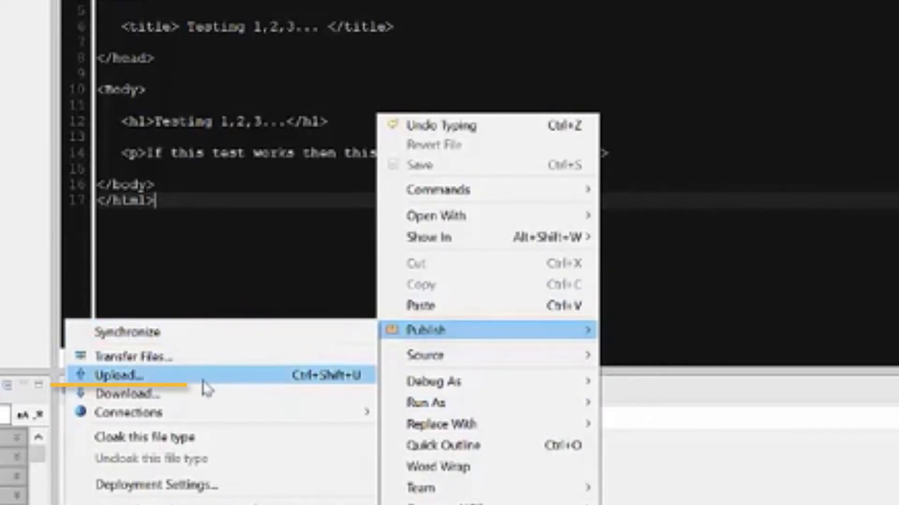
# Step: Upload index.html to the server and dismiss the one-item upload report
pyautogui.click(119, 374)
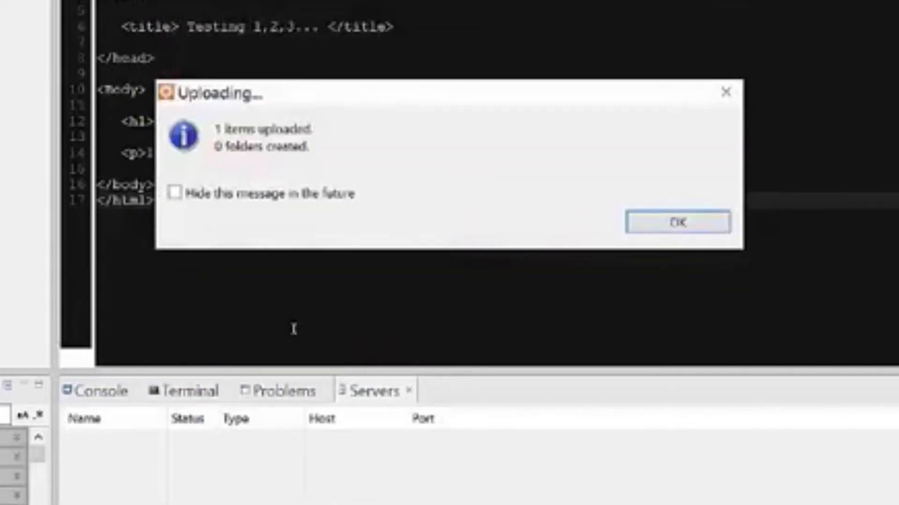
pyautogui.moveTo(539, 238)
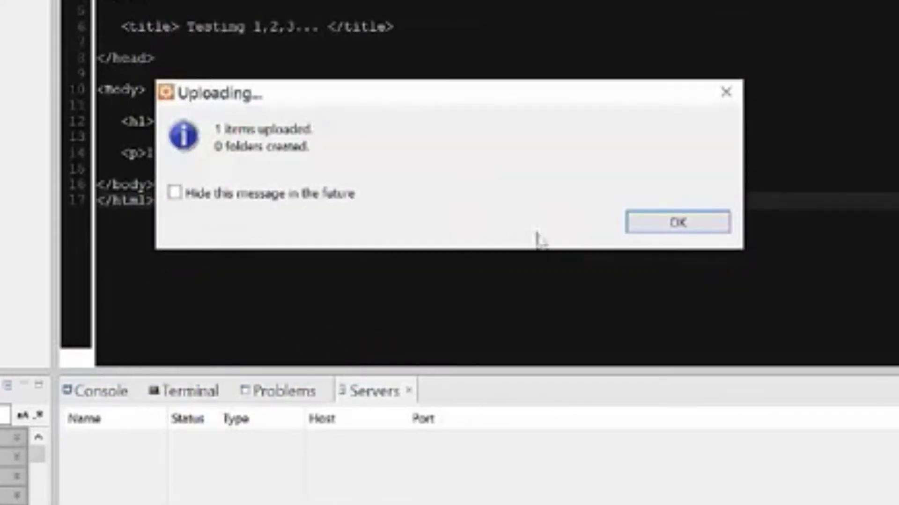
pyautogui.click(677, 223)
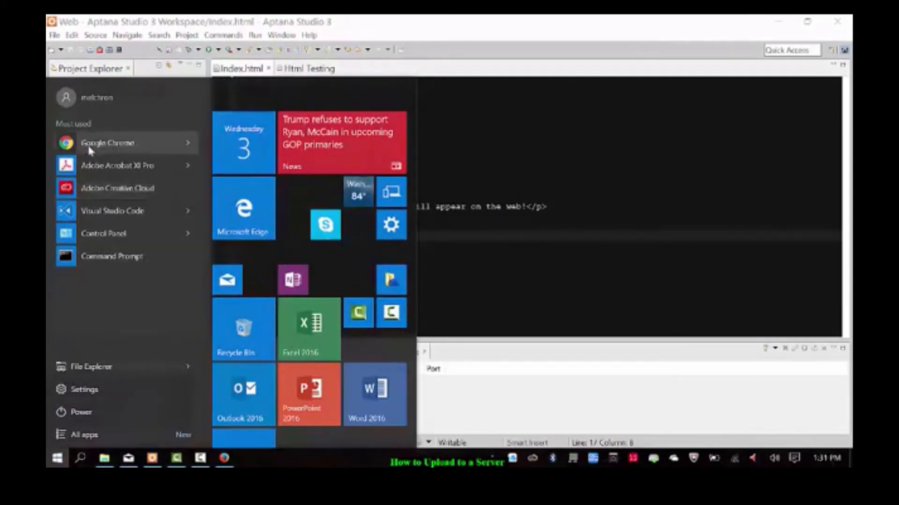
pyautogui.click(107, 142)
pyautogui.write('http')
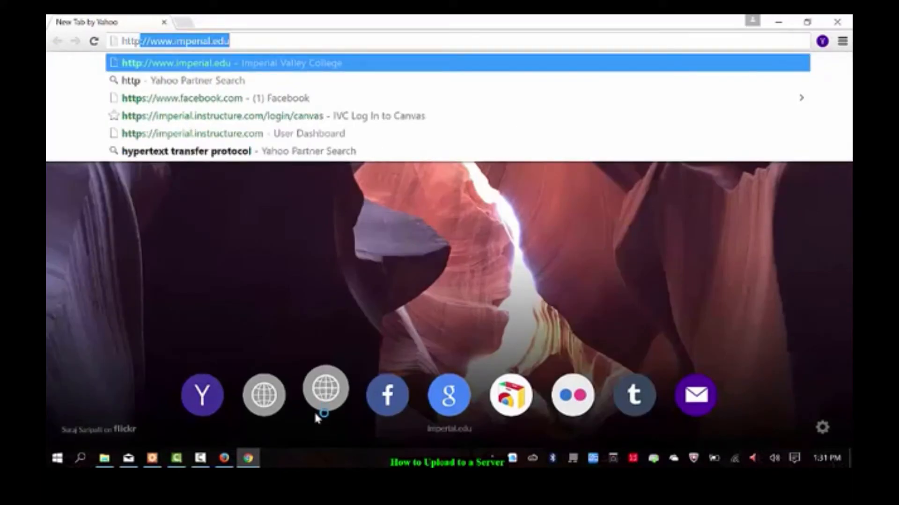
pyautogui.write('spaces.imperial.edu')
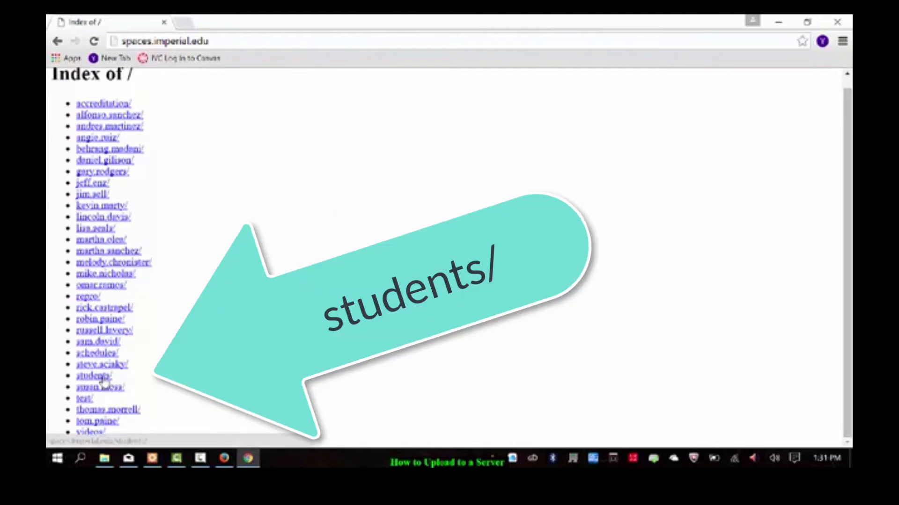
pyautogui.click(93, 375)
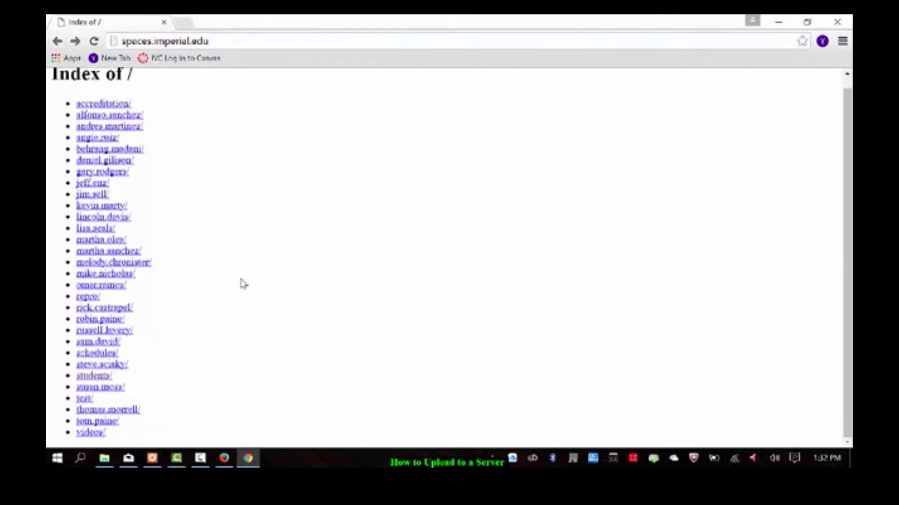
pyautogui.click(113, 262)
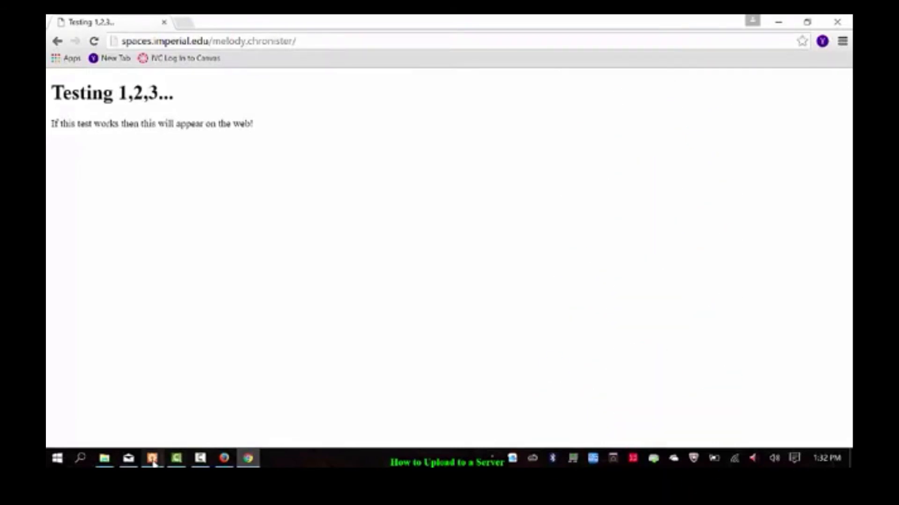
pyautogui.click(151, 459)
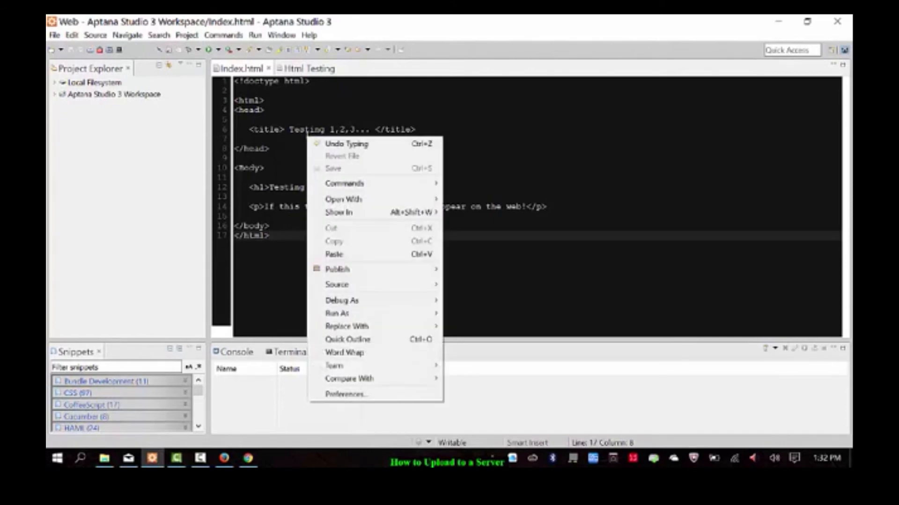
pyautogui.moveTo(356, 270)
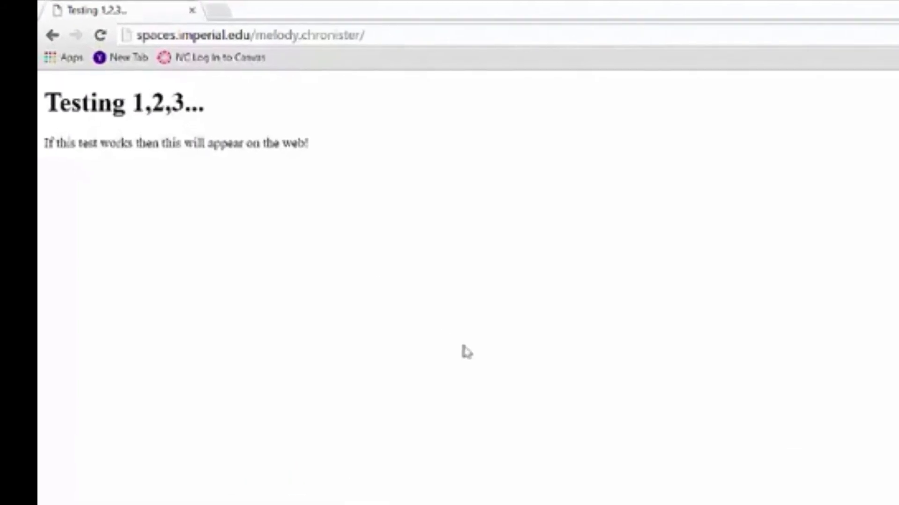
pyautogui.click(247, 34)
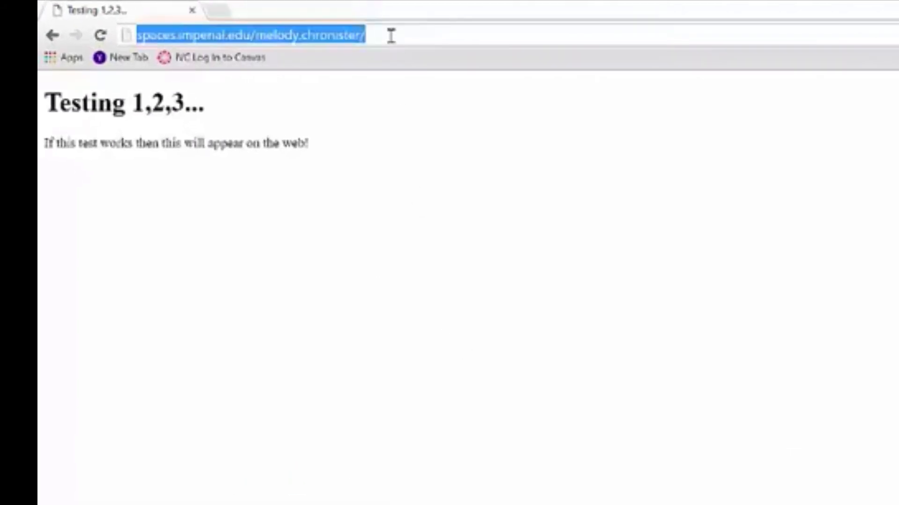